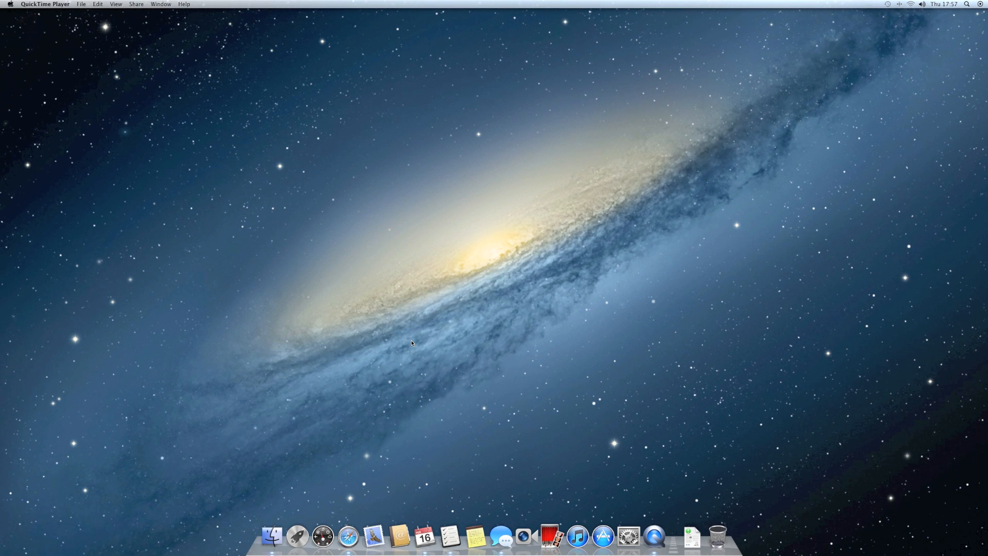
pyautogui.moveTo(415, 332)
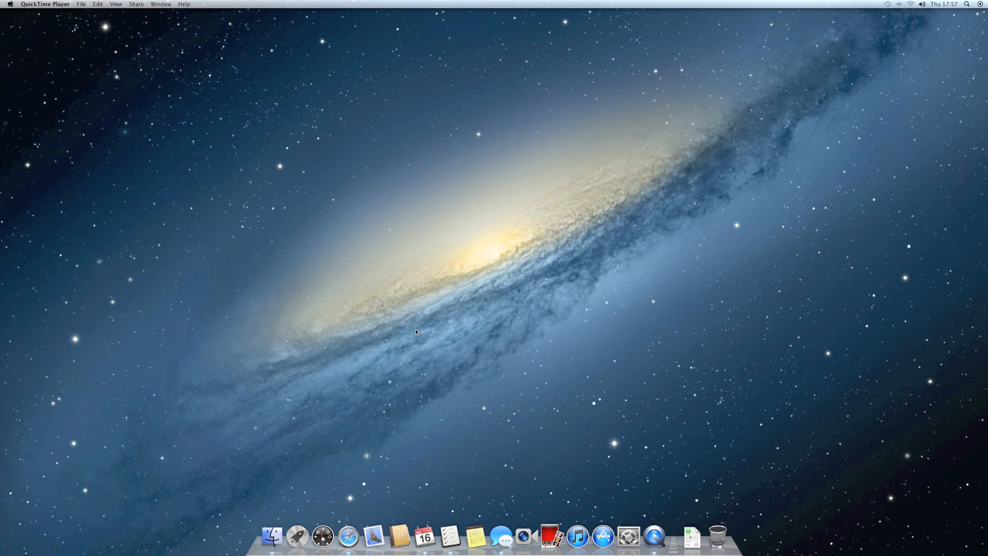
pyautogui.moveTo(420, 341)
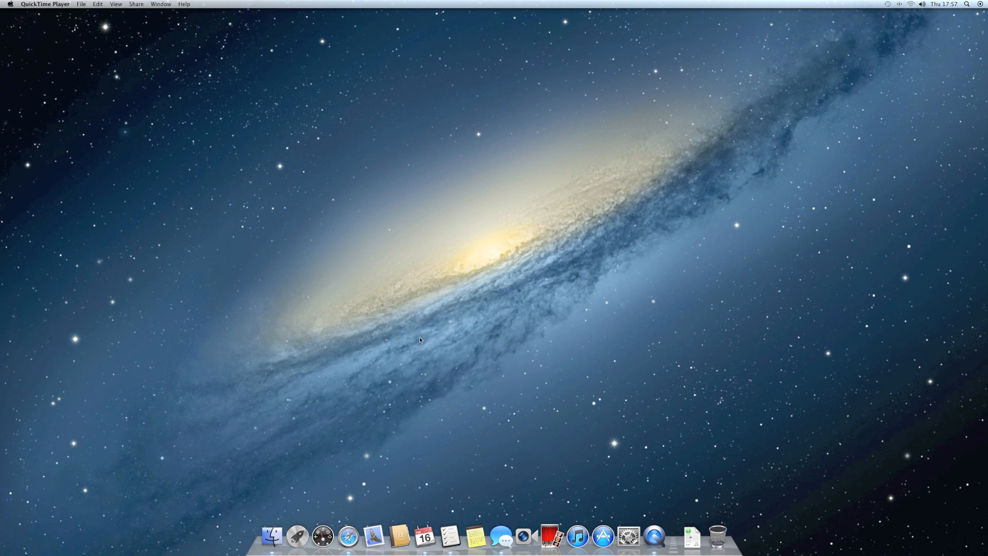
pyautogui.moveTo(419, 249)
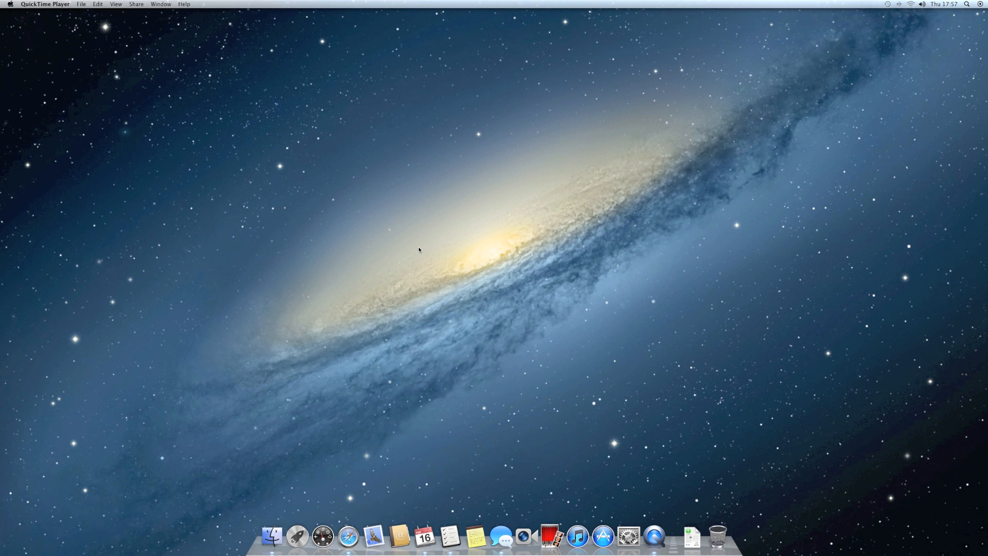
pyautogui.moveTo(448, 425)
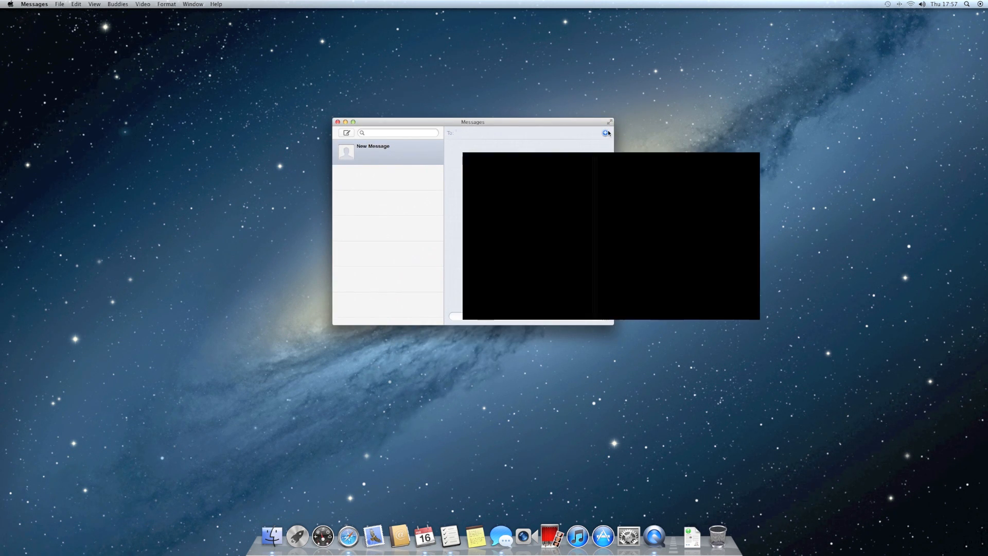
# - Pick a contact from the To field's contact list and send them a smiley message
pyautogui.click(605, 132)
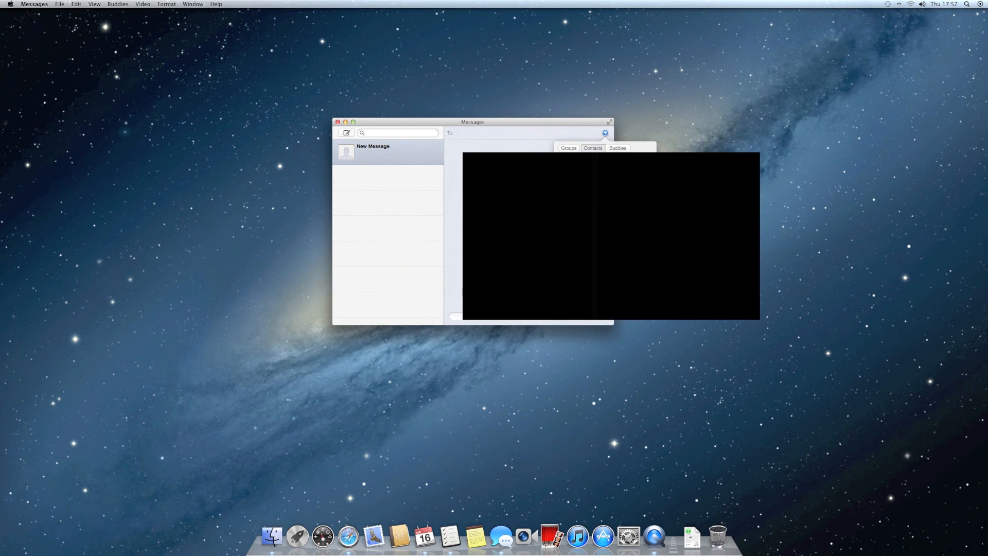
pyautogui.click(592, 147)
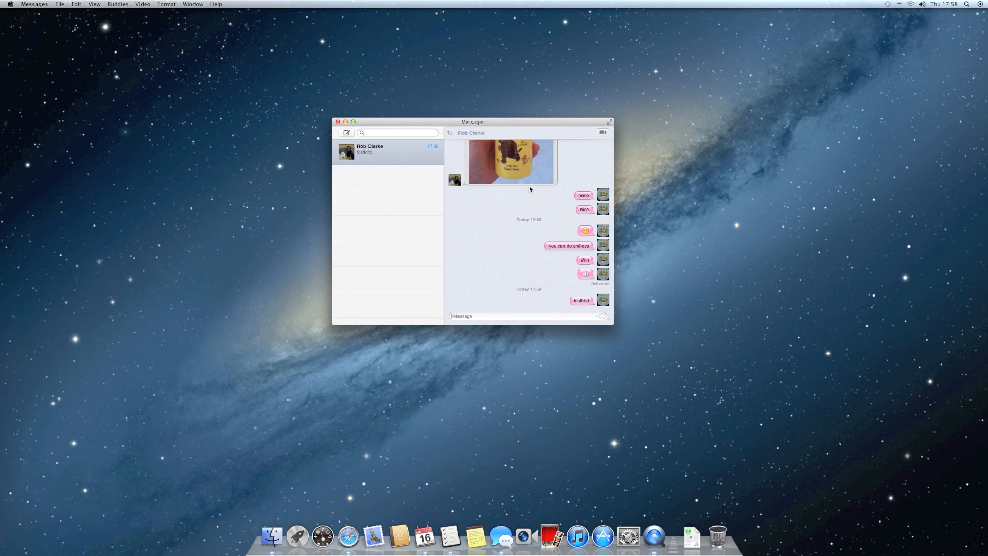
pyautogui.click(602, 316)
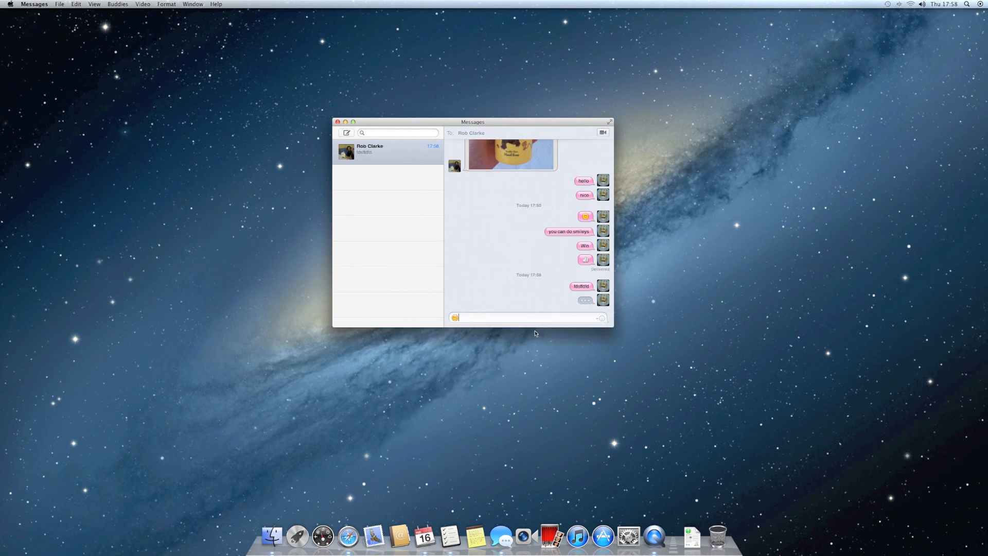
pyautogui.press('Return')
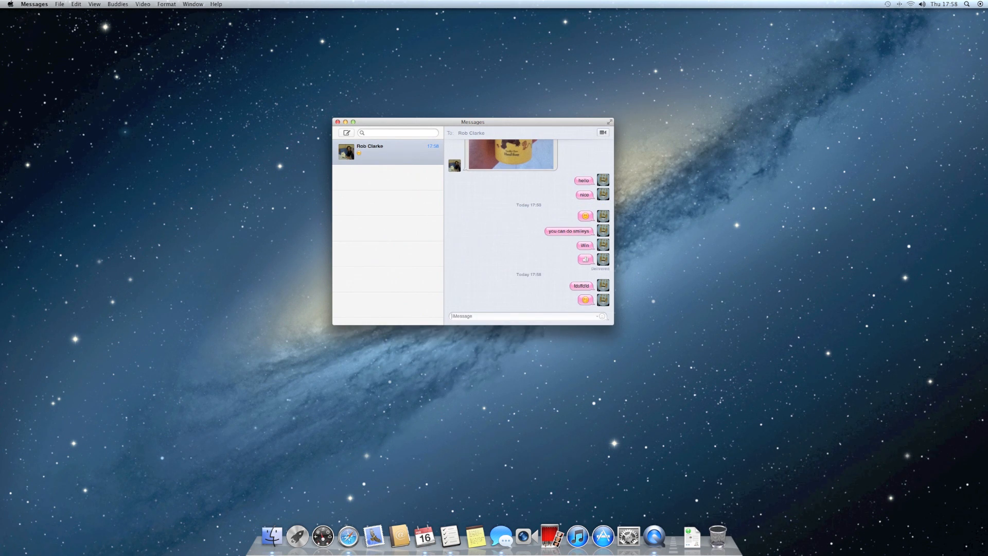
pyautogui.moveTo(568, 193)
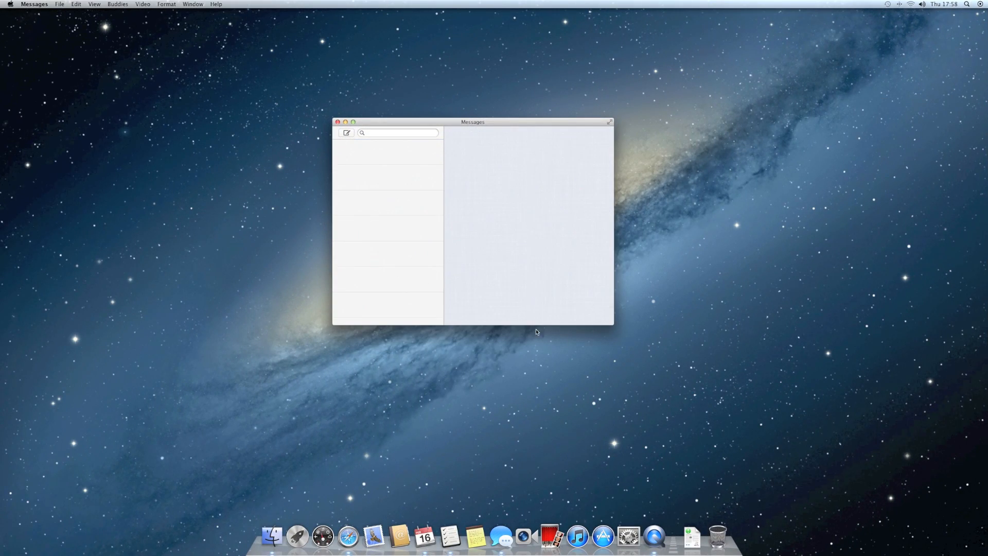
# - Launch Reminders and add the reminder 'upload this to youtube.' to New List 2
pyautogui.click(451, 537)
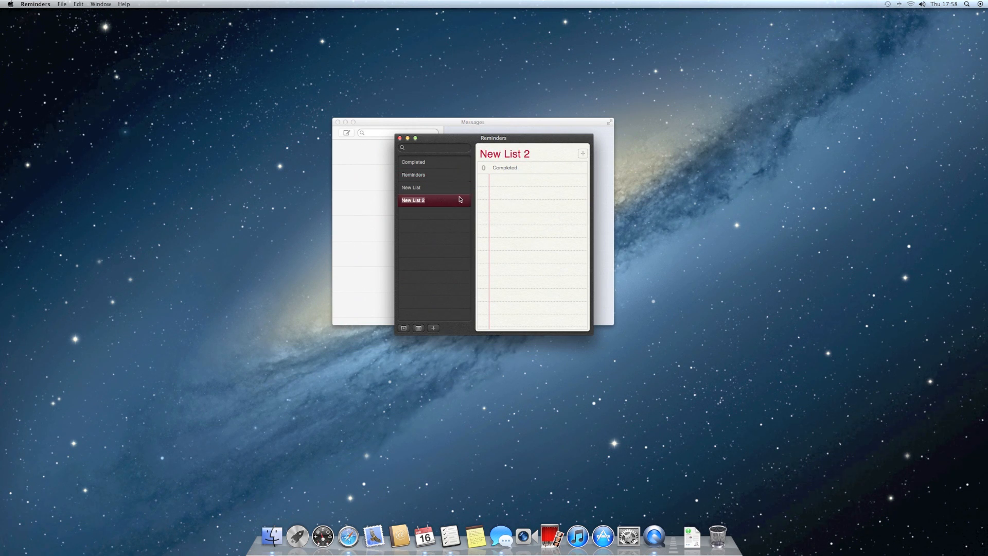
pyautogui.moveTo(580, 160)
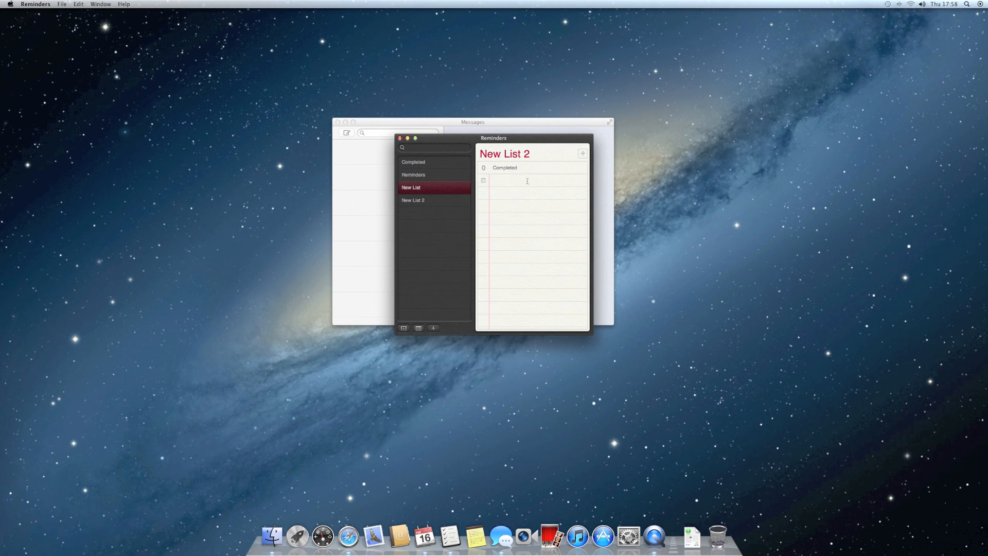
pyautogui.write('upload this to')
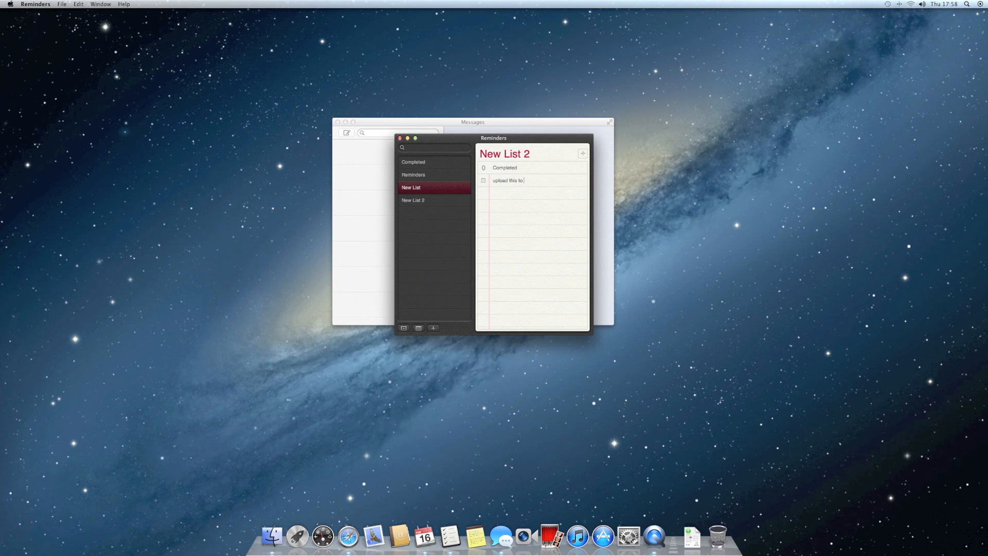
pyautogui.write('youtube.')
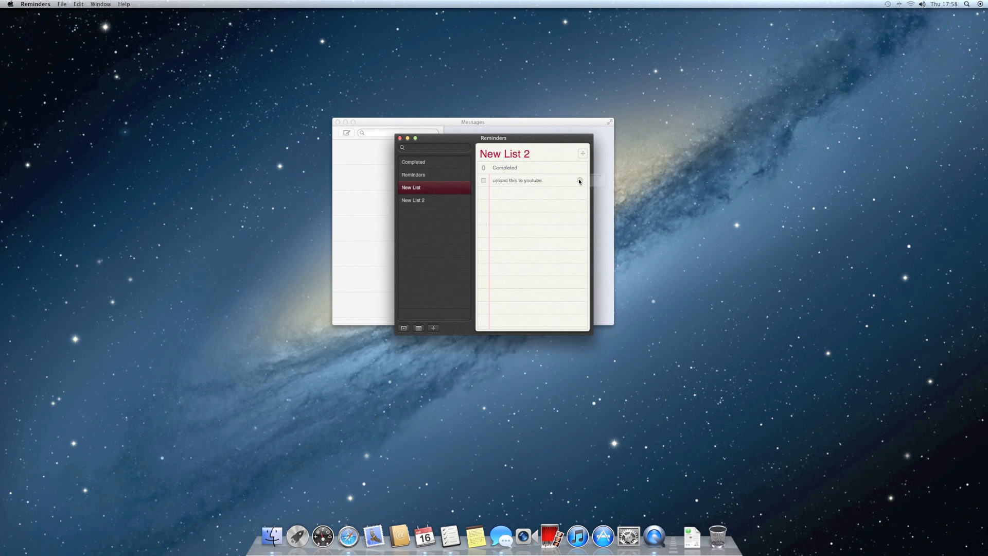
# - Give the 'upload this to youtube.' reminder an 'On a Day' alert with a set date and time
pyautogui.click(578, 180)
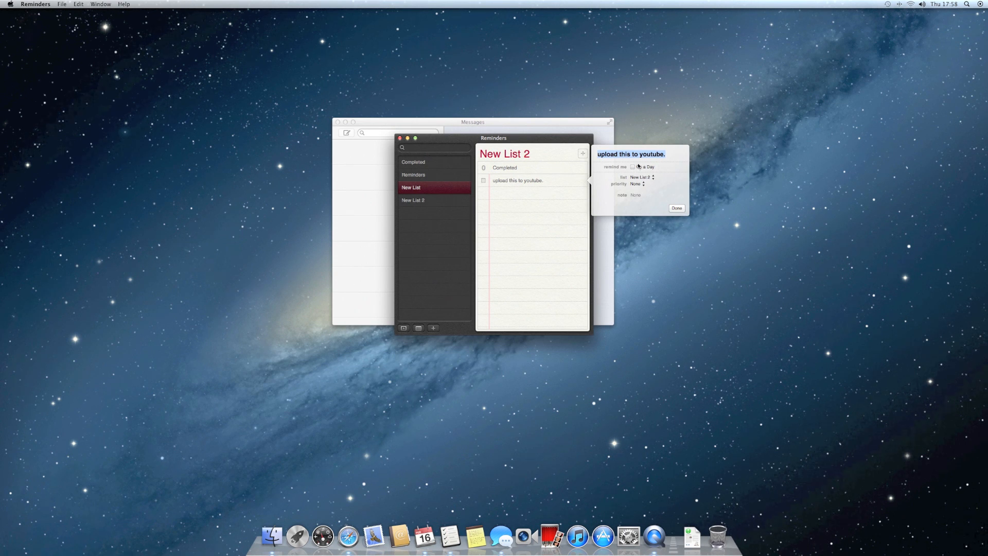
pyautogui.click(633, 167)
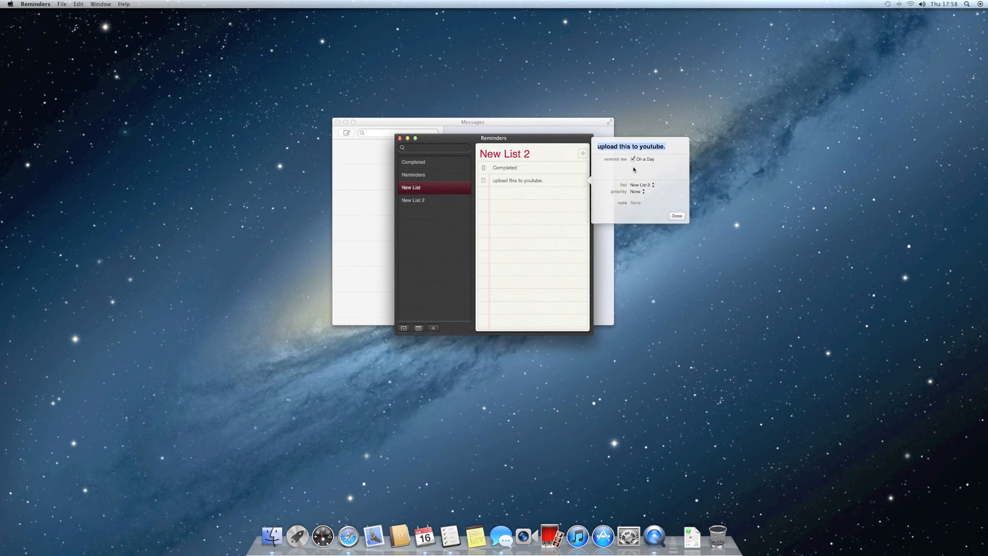
pyautogui.click(633, 158)
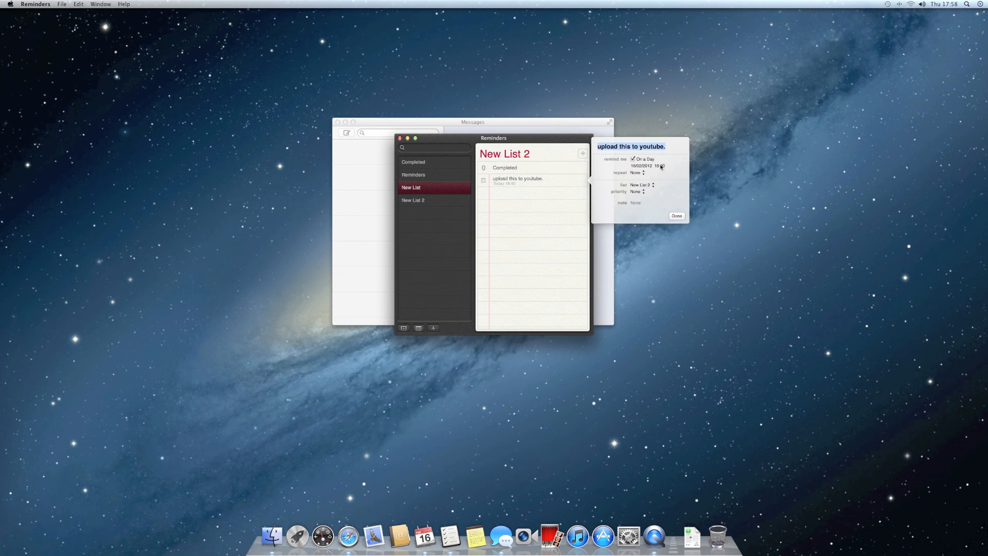
pyautogui.click(676, 217)
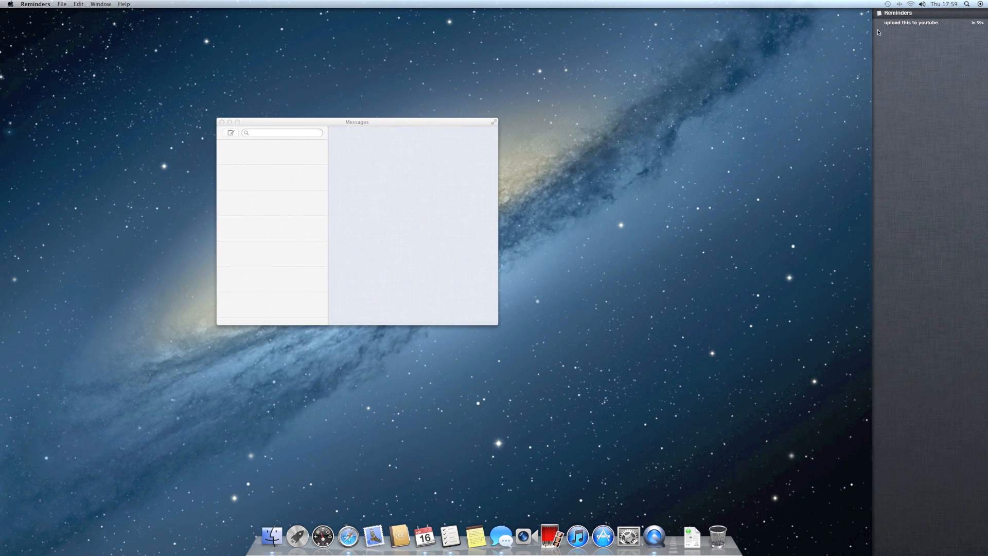
pyautogui.moveTo(948, 27)
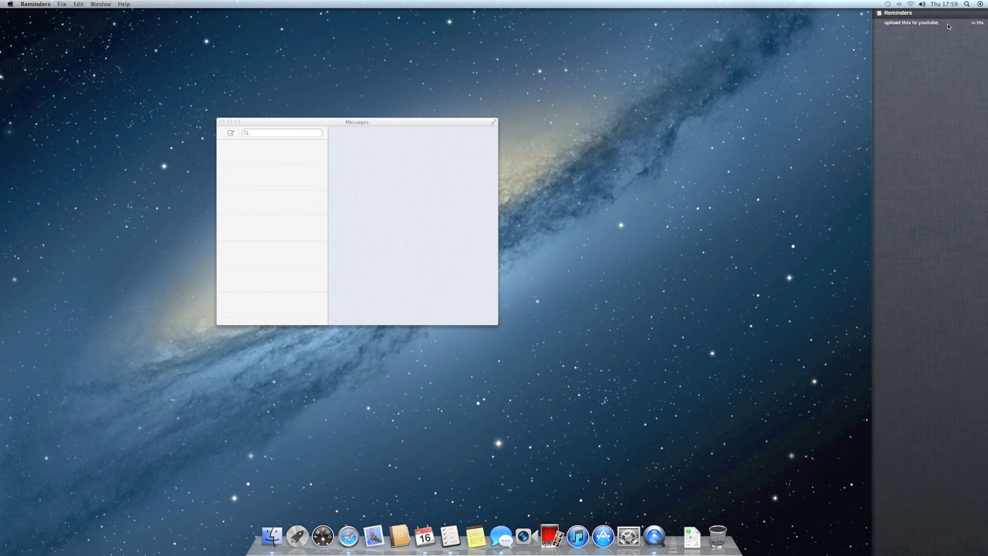
pyautogui.moveTo(934, 39)
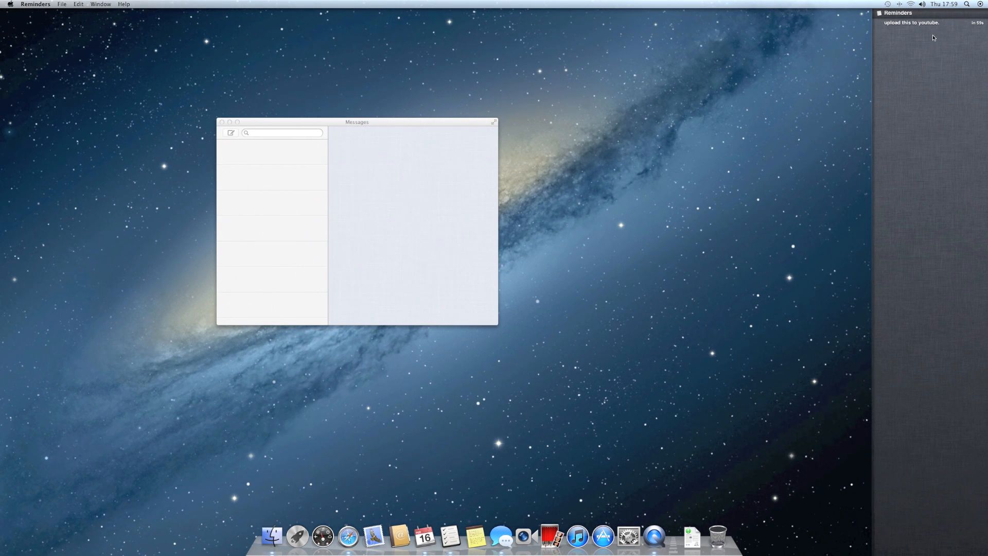
pyautogui.moveTo(927, 35)
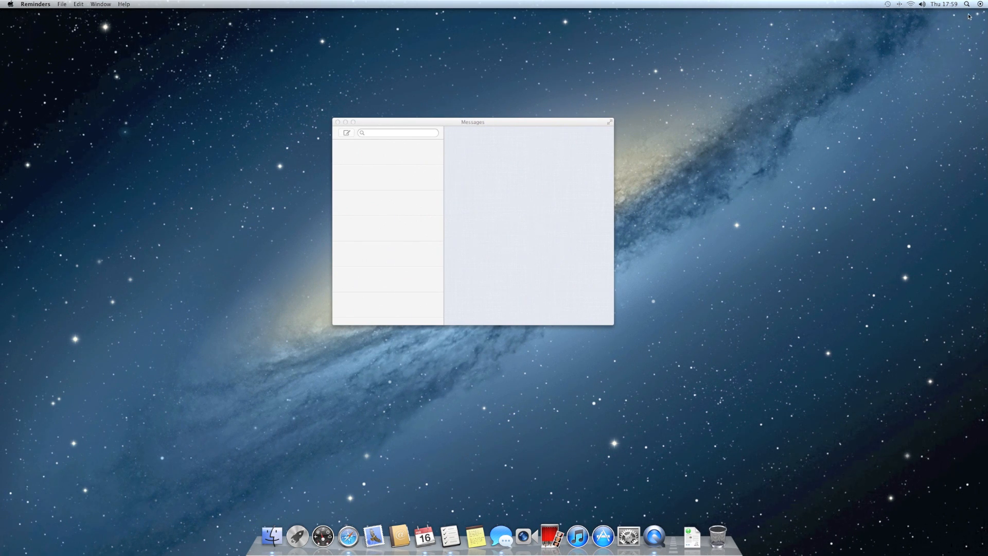
pyautogui.moveTo(970, 15)
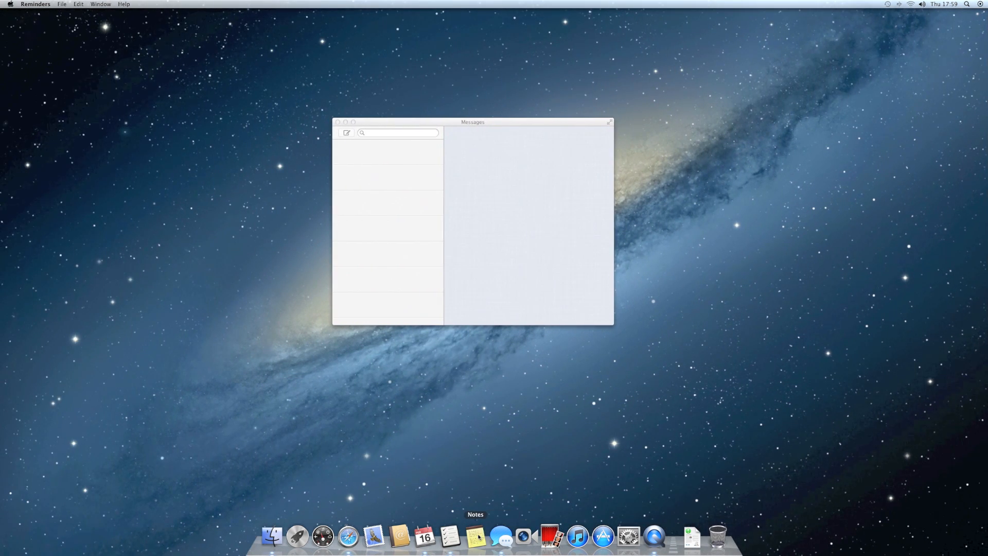
# - Launch Notes, select the 'Hello Youtube!' note and show its Email/Message share options
pyautogui.click(476, 536)
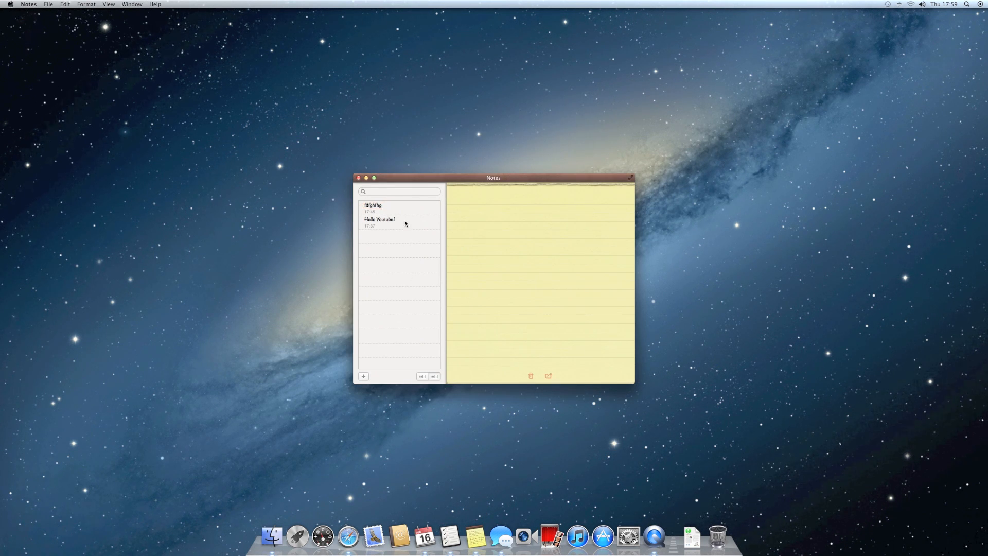
pyautogui.click(380, 219)
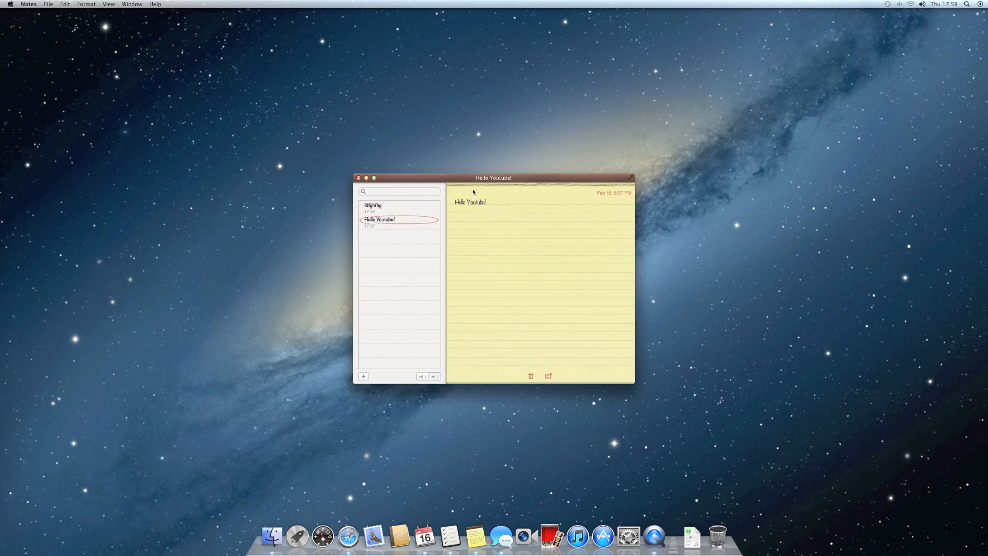
pyautogui.moveTo(493, 177); pyautogui.dragTo(504, 189)
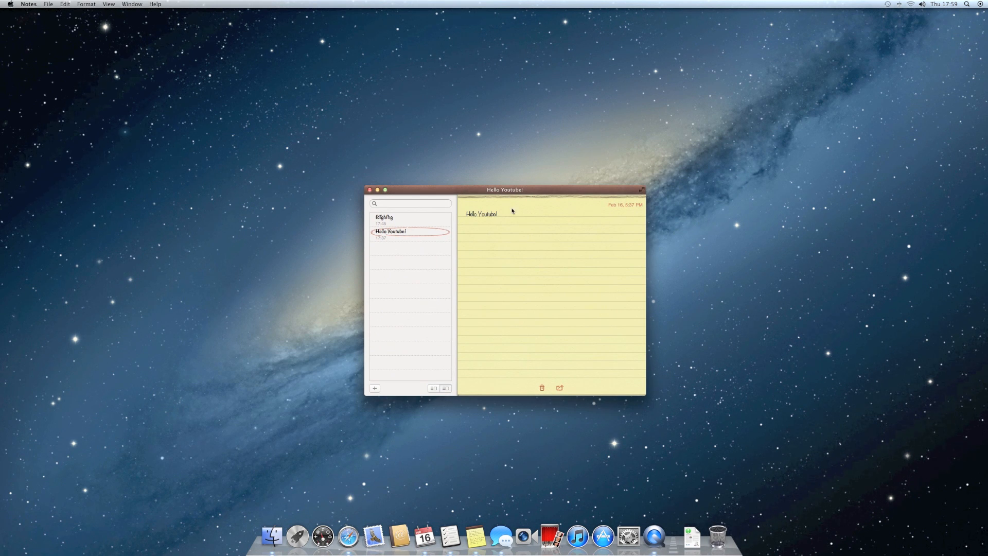
pyautogui.moveTo(534, 234)
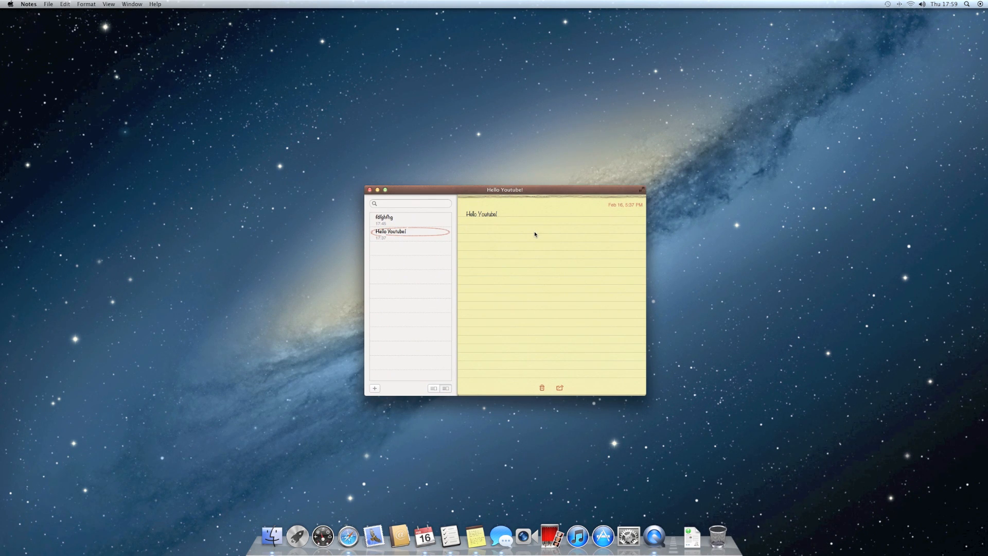
pyautogui.moveTo(545, 347)
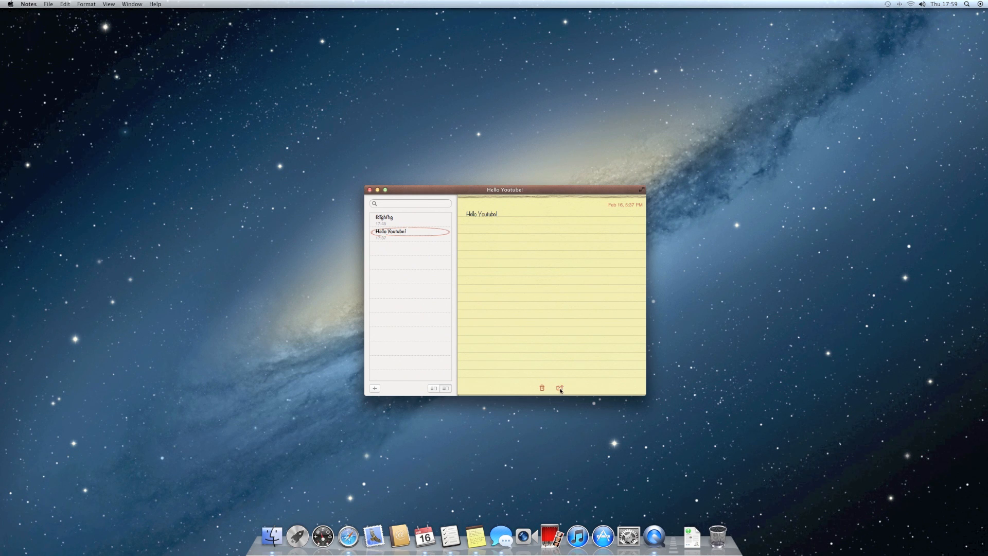
pyautogui.click(558, 388)
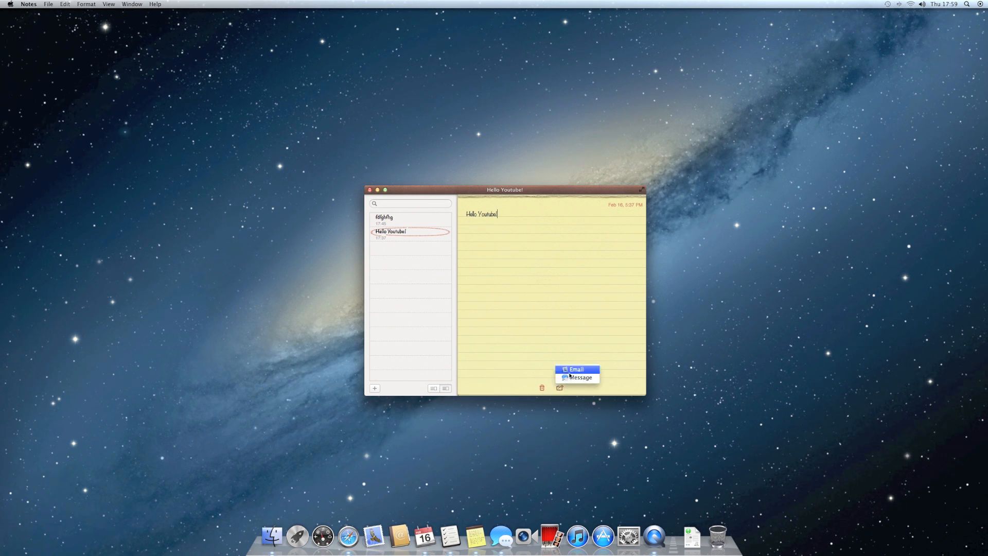
pyautogui.moveTo(577, 377)
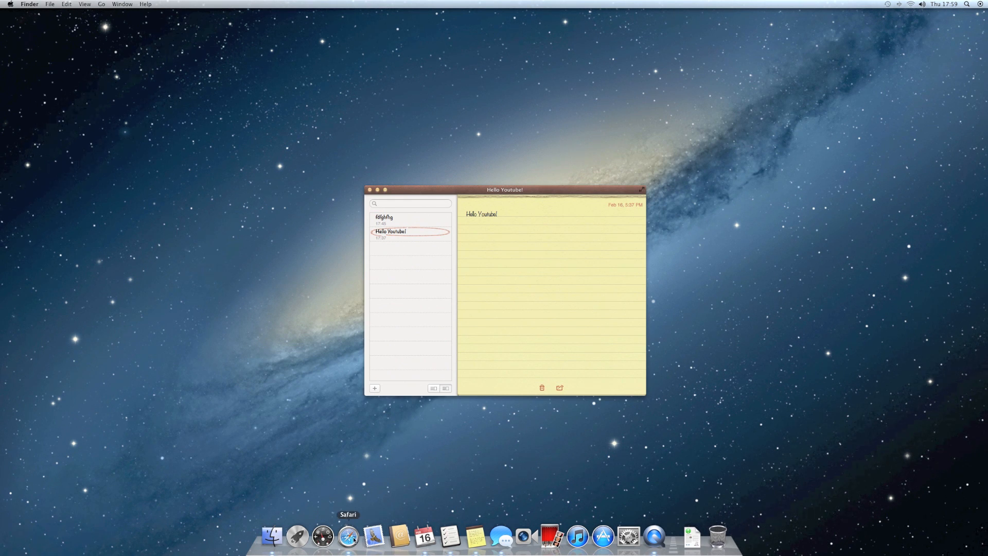
# - Launch Safari, load the Apple bookmark and add the page to the Reading List via Share
pyautogui.click(347, 537)
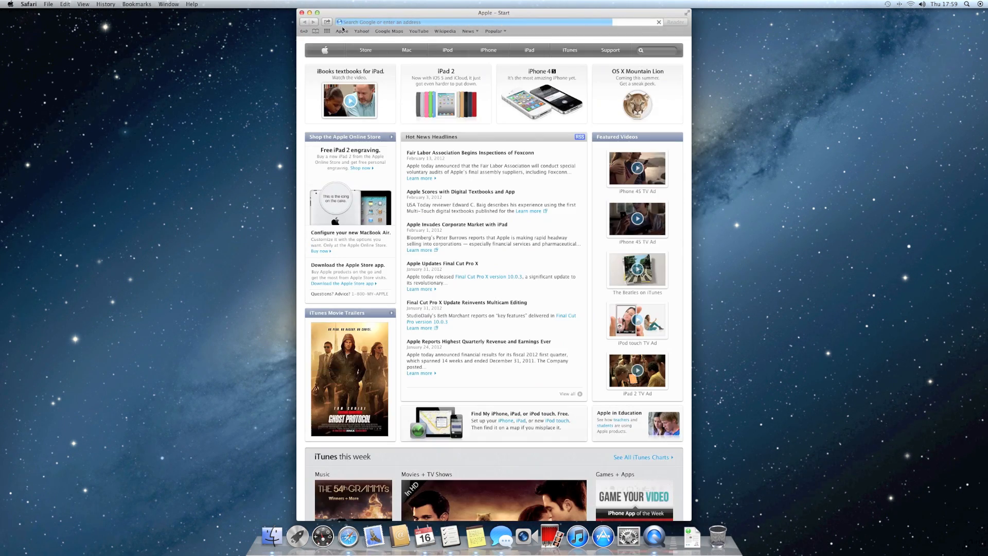
pyautogui.click(342, 31)
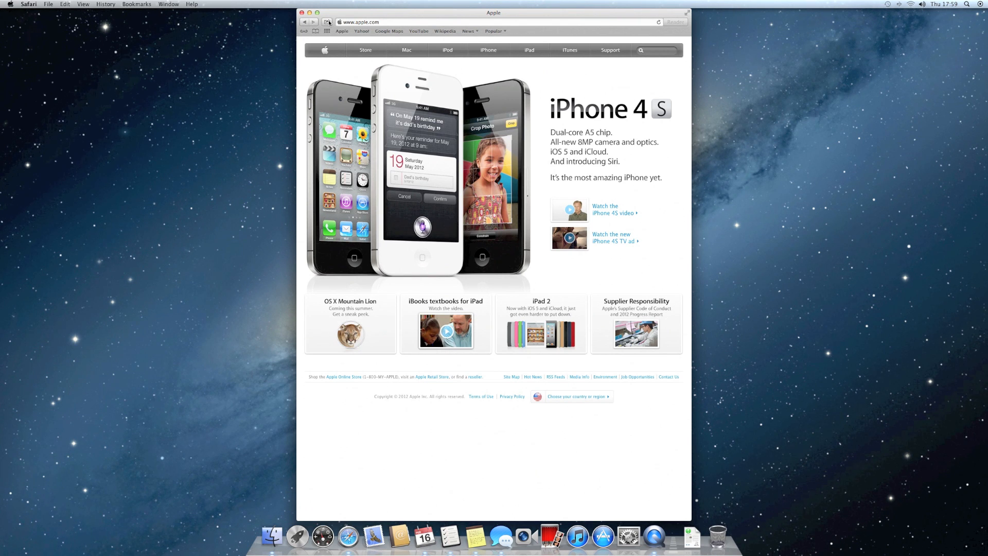
pyautogui.click(327, 21)
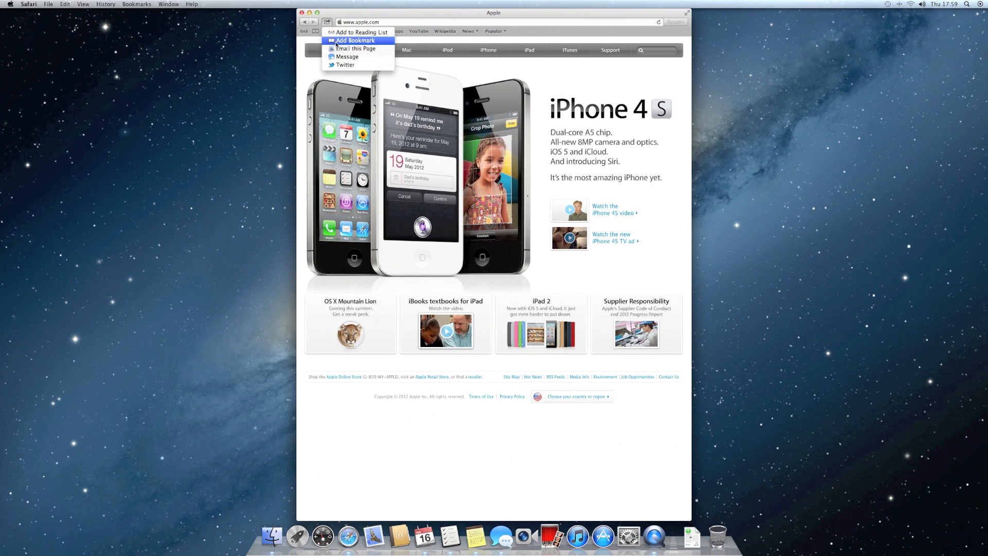
pyautogui.moveTo(346, 65)
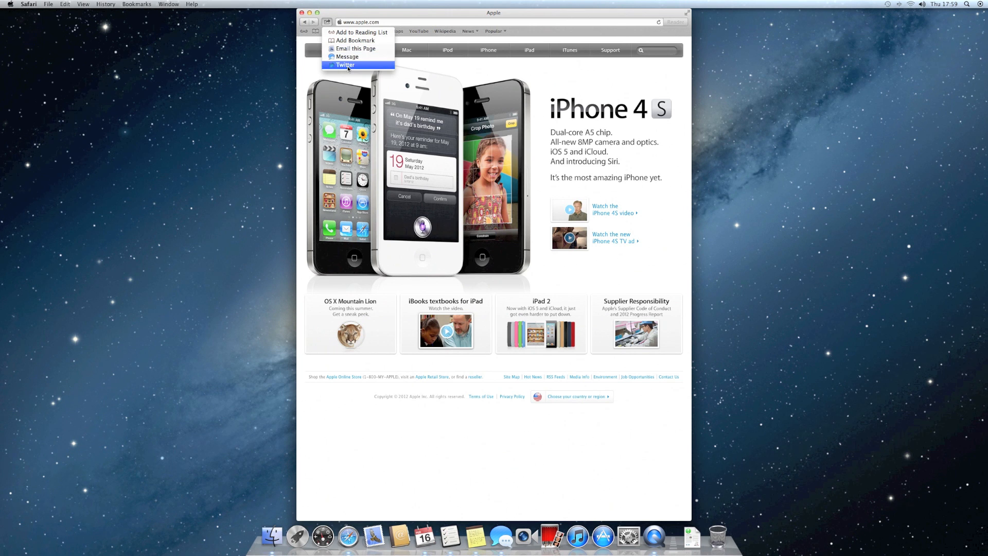
pyautogui.click(356, 40)
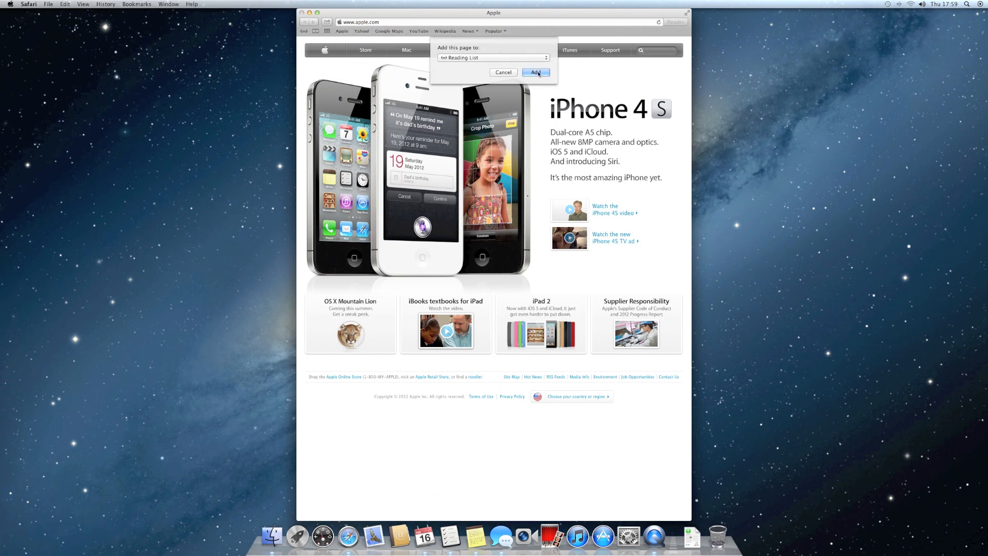
pyautogui.click(535, 72)
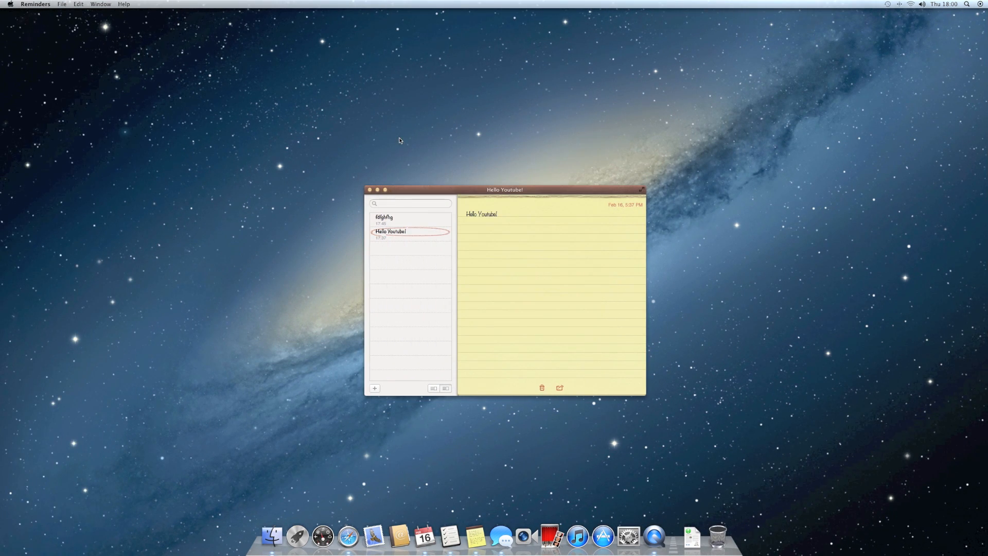
pyautogui.moveTo(397, 160)
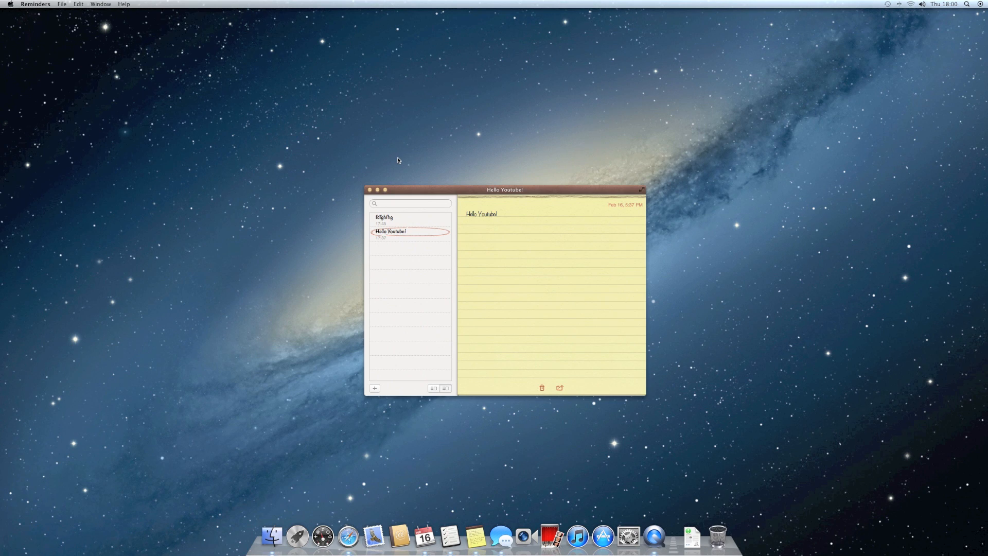
# - Close the 'Hello Youtube!' Notes window, leaving the empty galaxy desktop
pyautogui.click(296, 536)
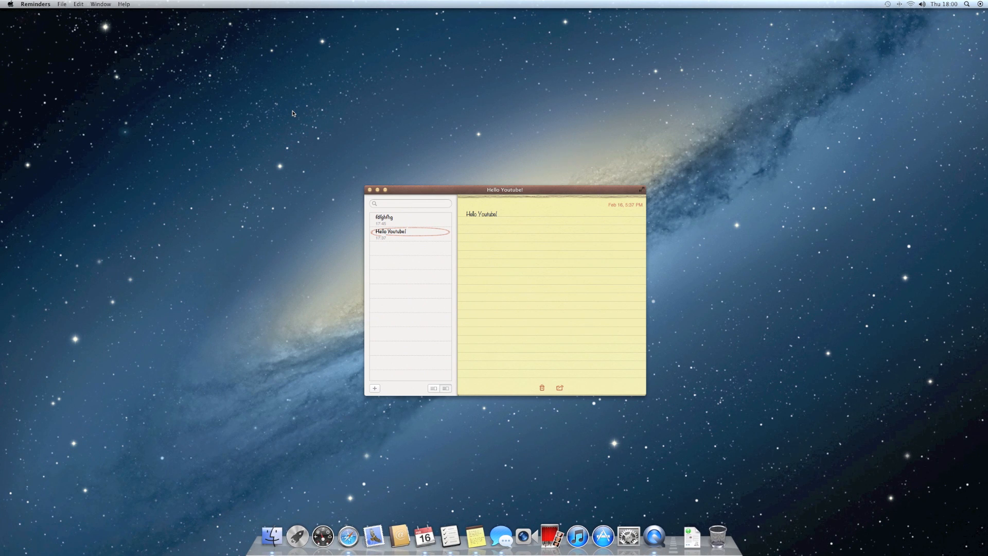
pyautogui.moveTo(368, 190)
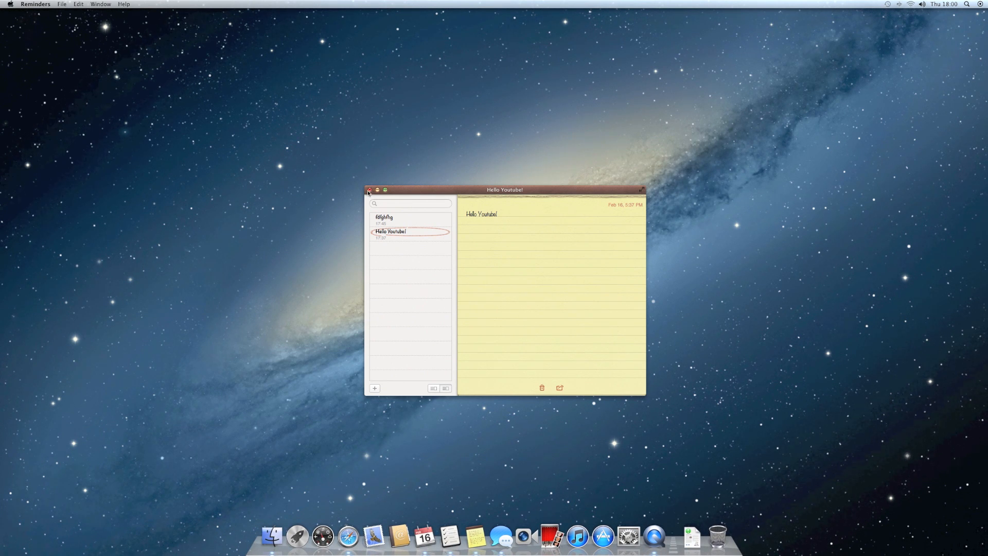
pyautogui.click(369, 189)
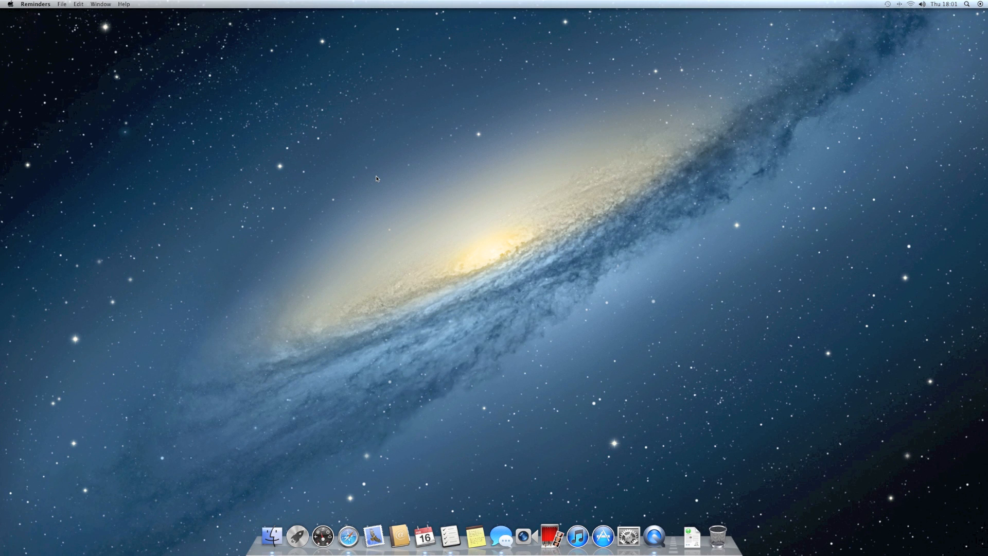
pyautogui.moveTo(388, 197)
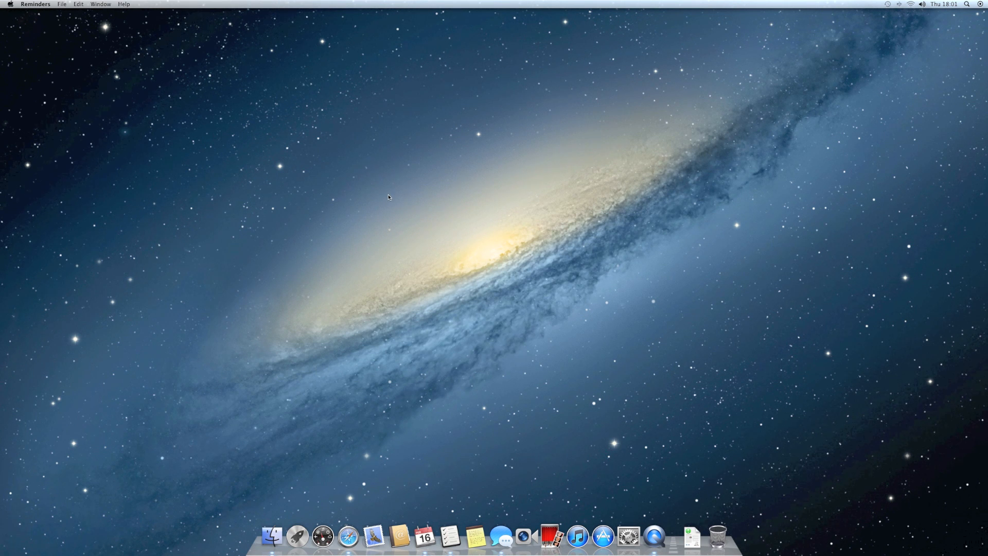